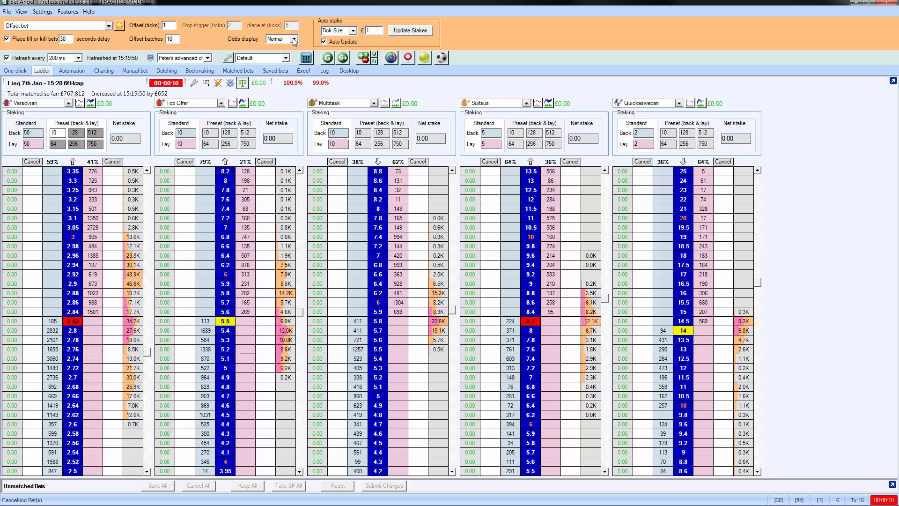
Step: Switch the ladder's odds display from Normal to Reverse via the toolbar dropdown
click(294, 38)
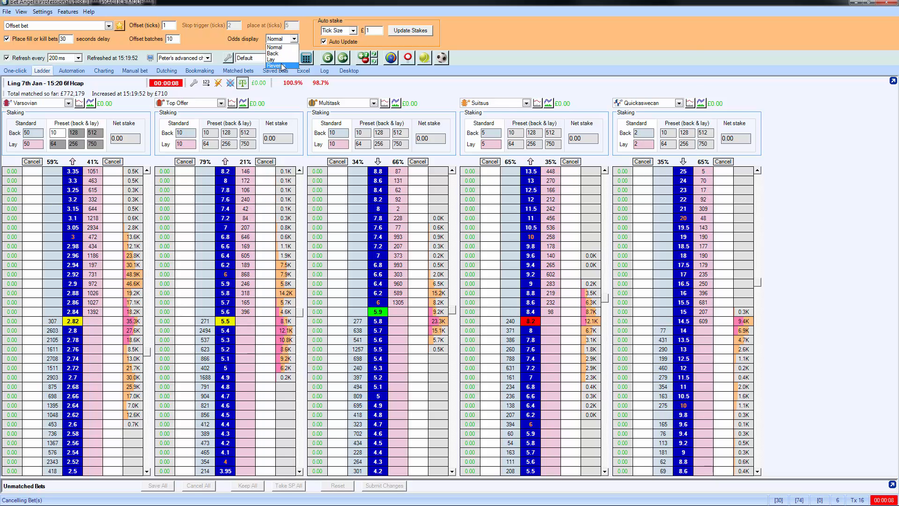
click(277, 65)
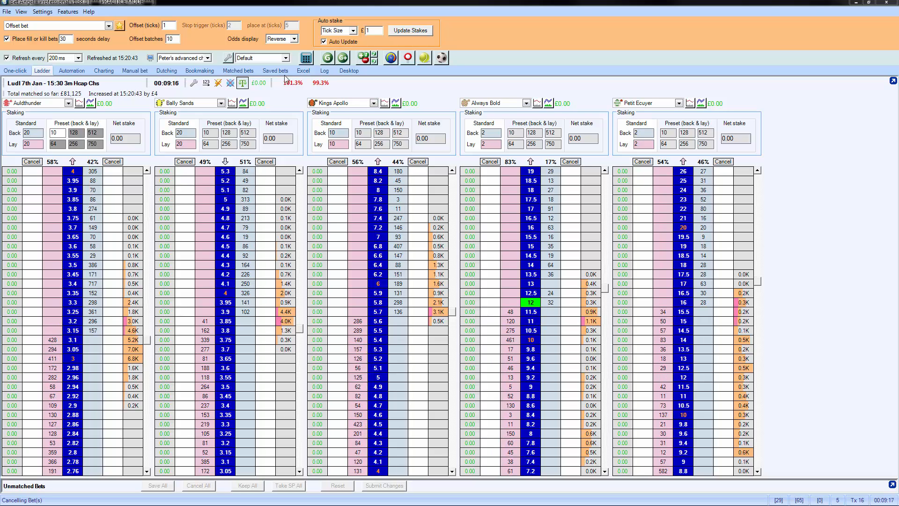
Step: Toggle the odds display between Reverse and Normal on the Ludl 15:30 ladder to compare
click(280, 38)
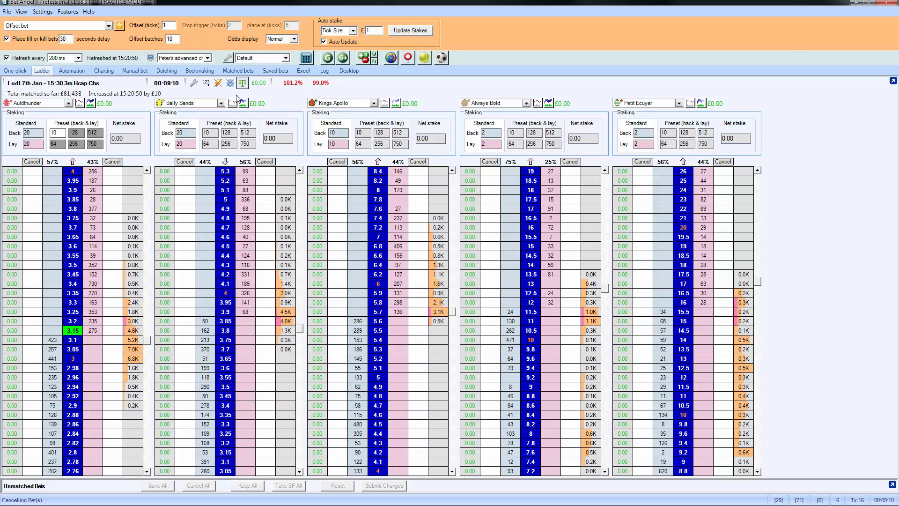
click(281, 39)
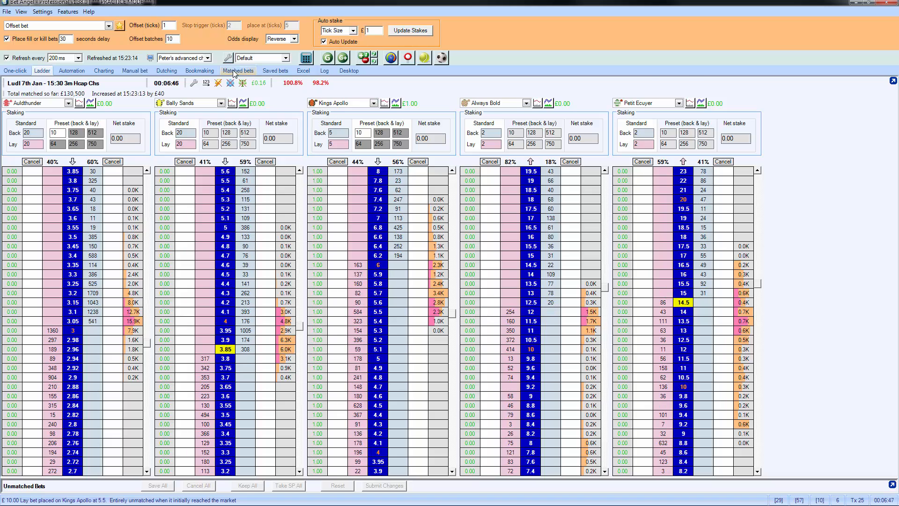
Step: Review the matched bets: Kings Apollo backed at 5.60 and laid at 5.50, £10 each
click(237, 70)
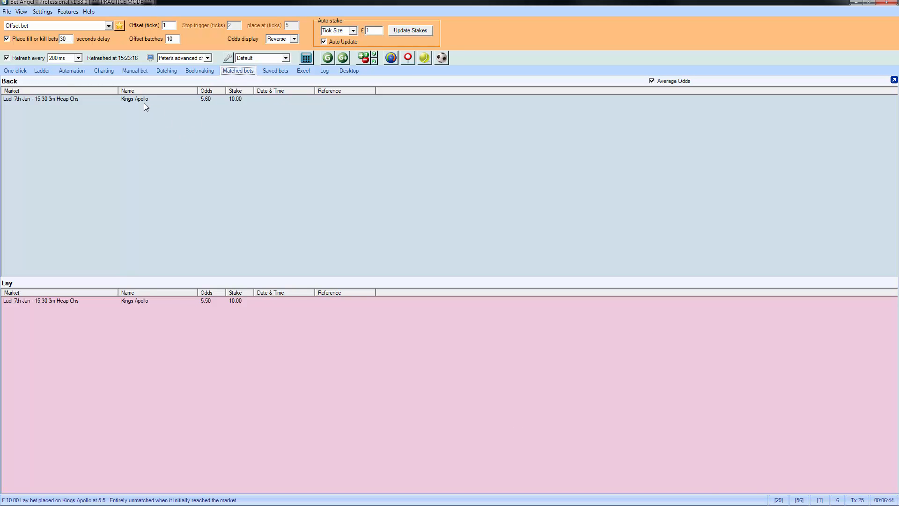
mouse_move(237, 109)
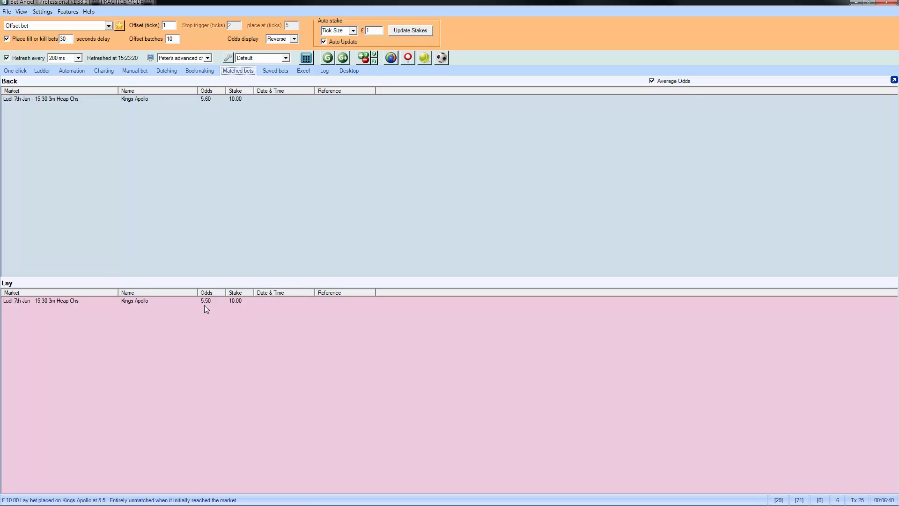
mouse_move(209, 220)
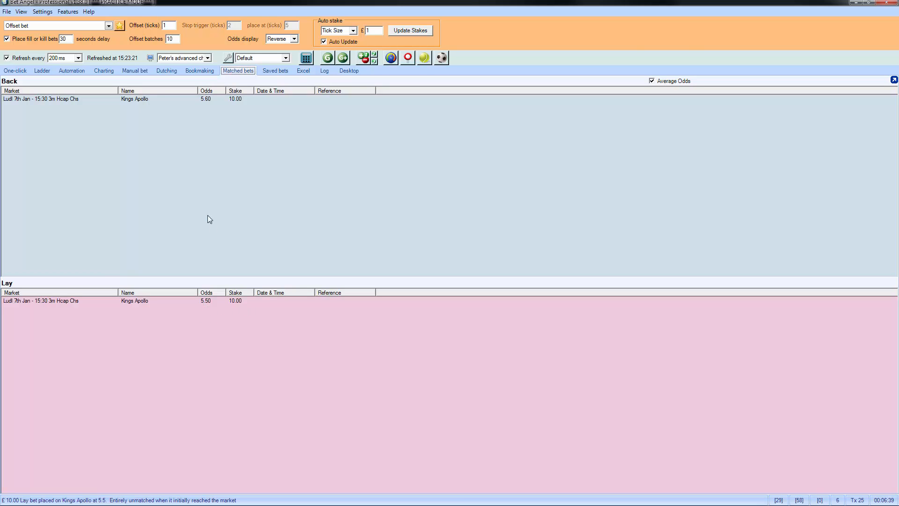
mouse_move(128, 89)
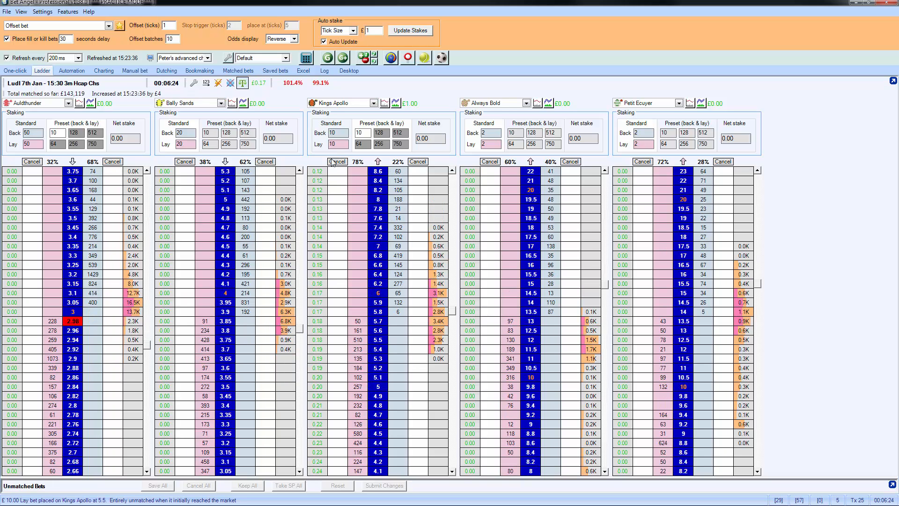
mouse_move(241, 83)
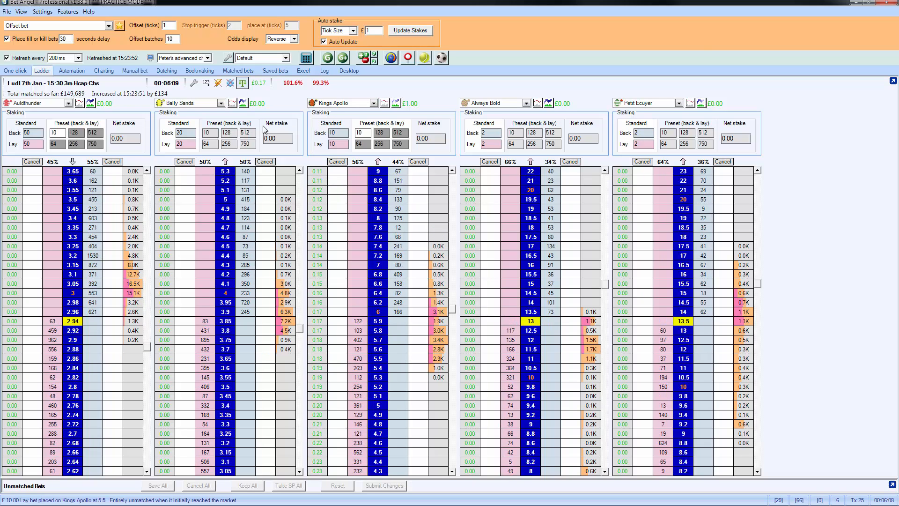
mouse_move(242, 83)
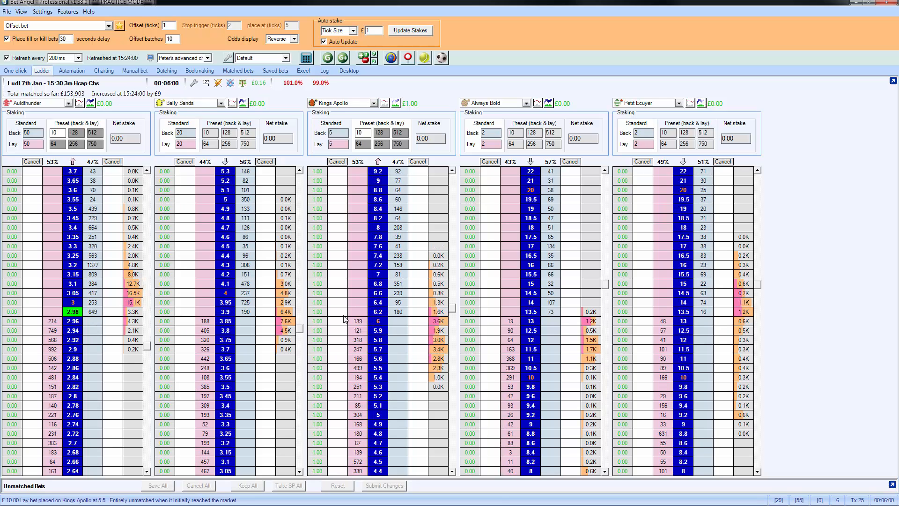
mouse_move(229, 83)
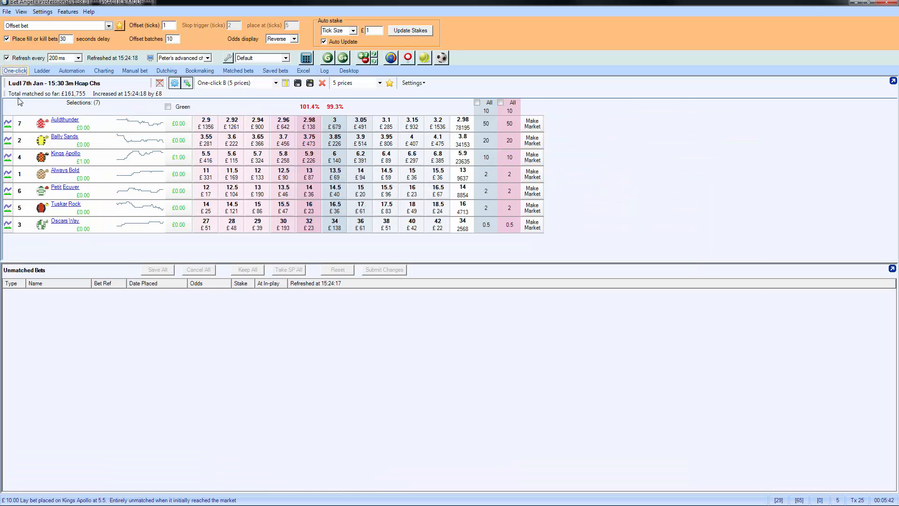
mouse_move(178, 157)
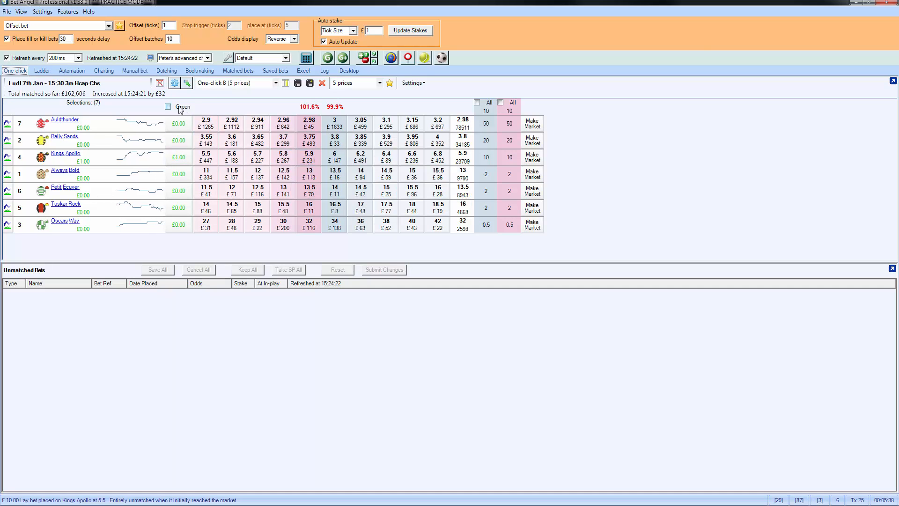
Step: Green up the Kings Apollo trade so every runner shows about £0.17 profit, then check the ladder
click(167, 107)
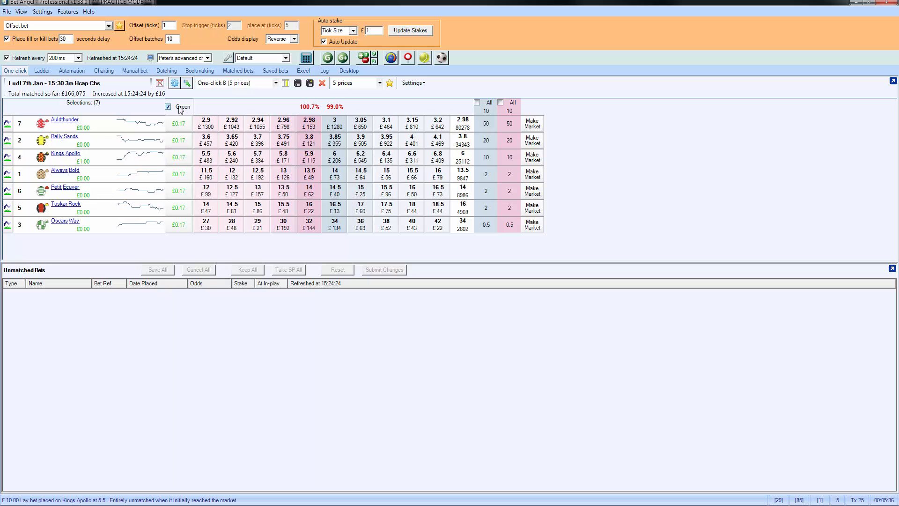
click(41, 70)
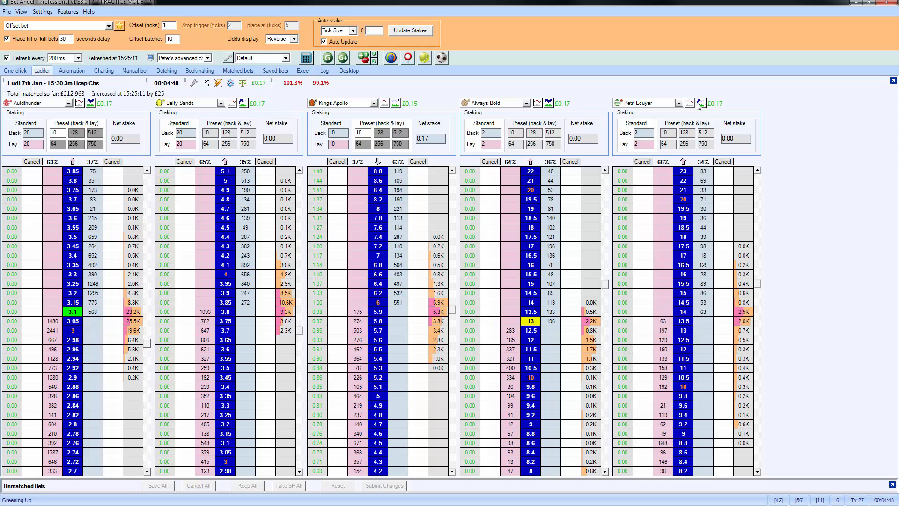
click(15, 70)
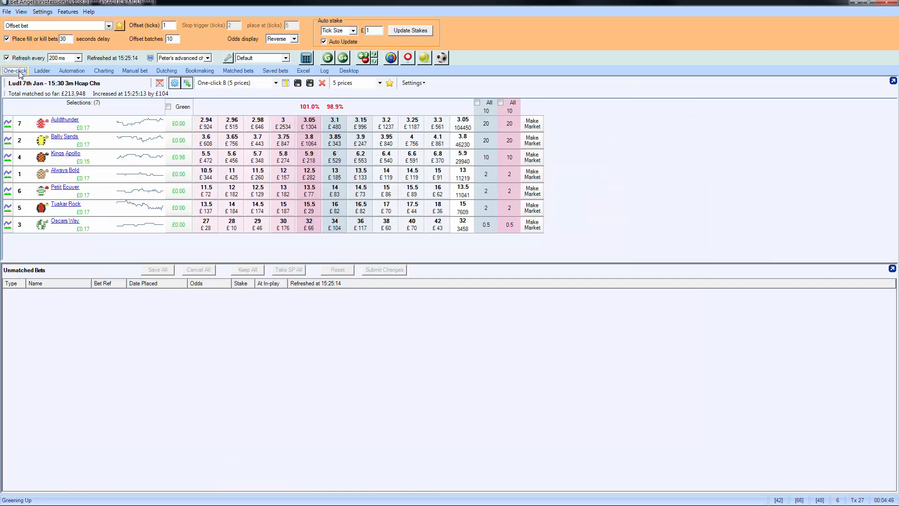